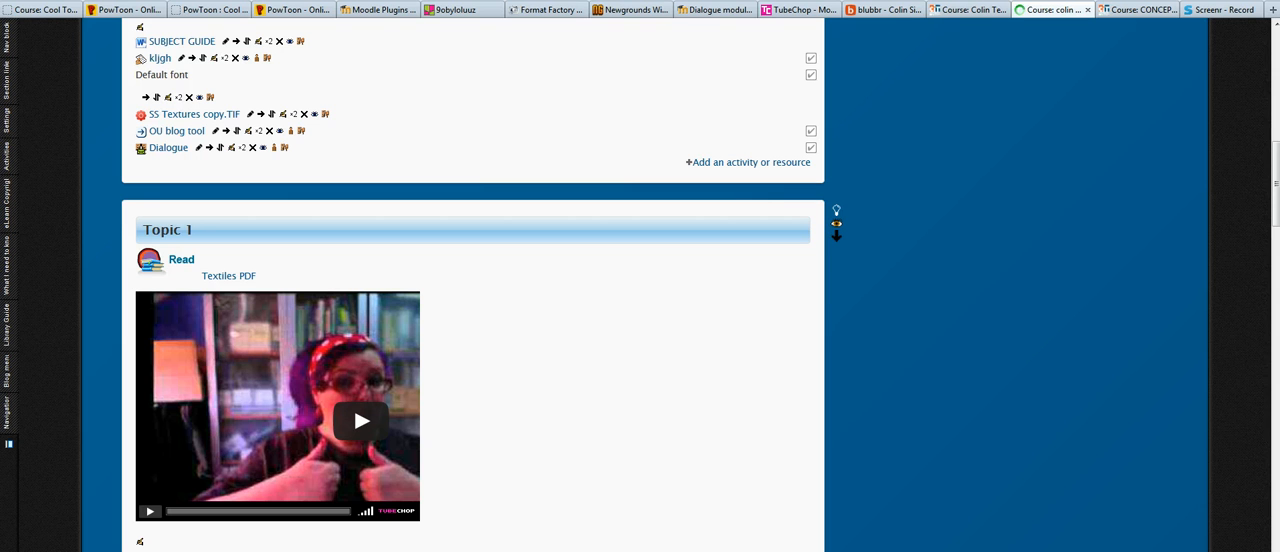
mouse_move(692, 492)
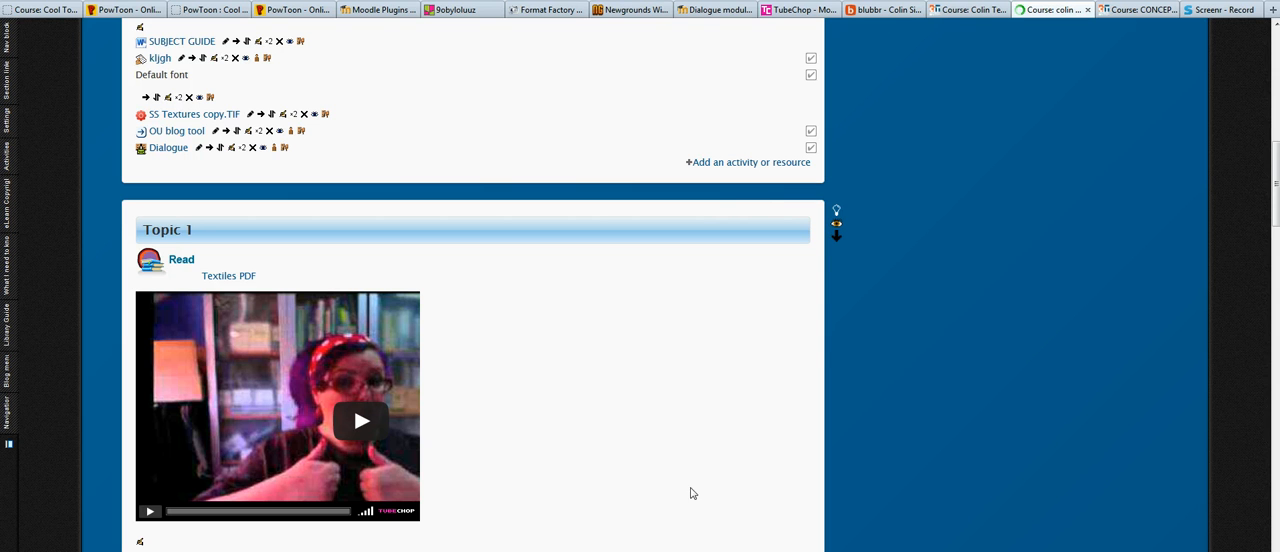
mouse_move(736, 192)
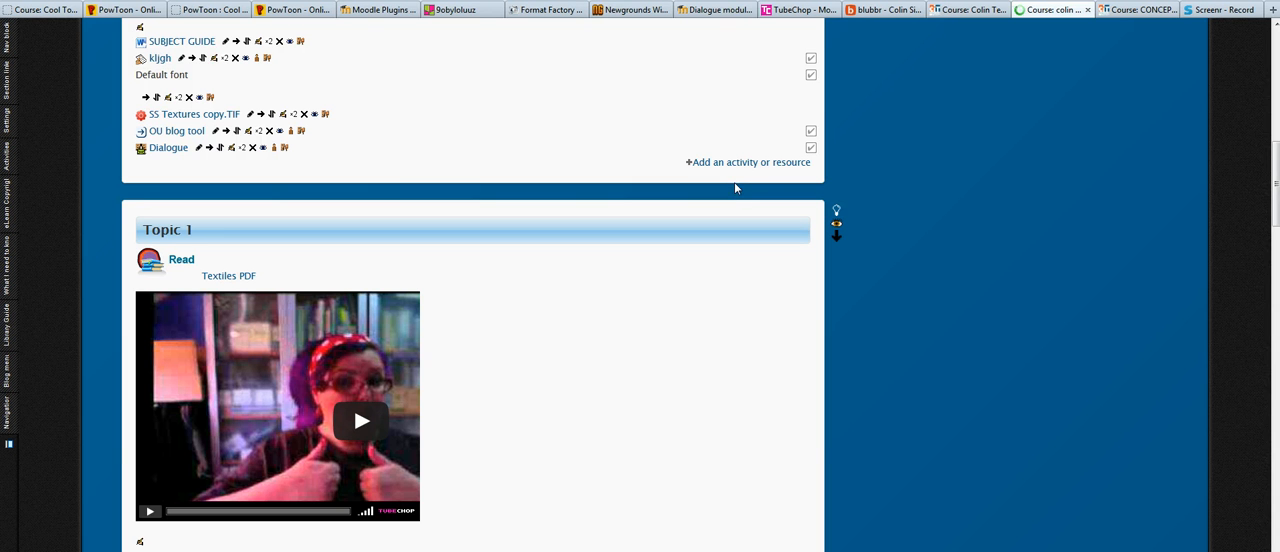
Add a new OU blog activity to the course from the activity chooser
left_click(752, 162)
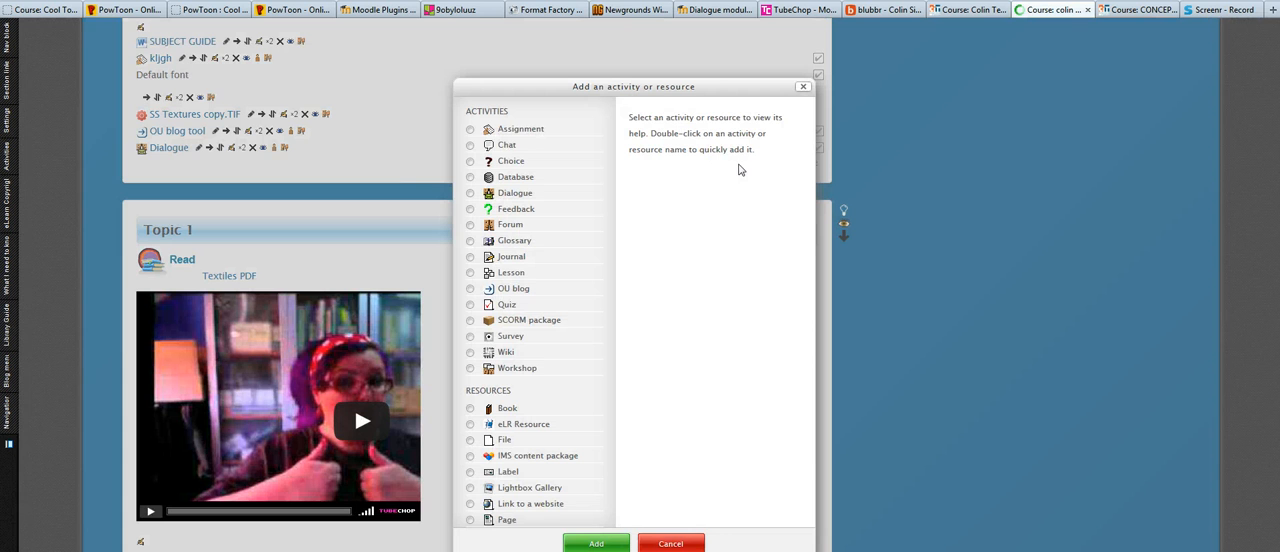
mouse_move(752, 244)
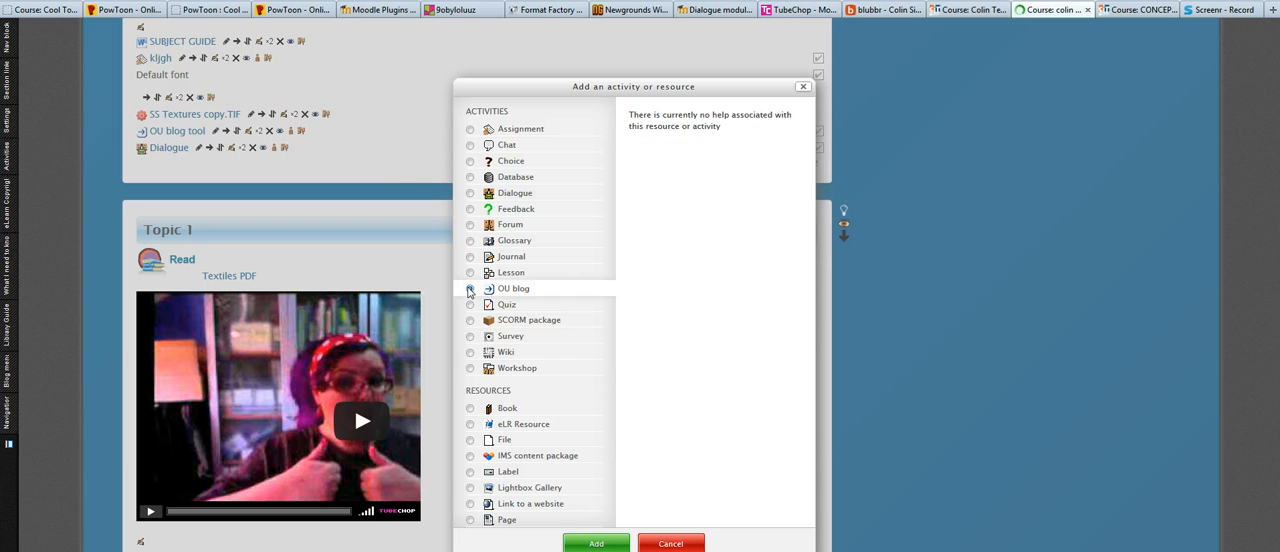
left_click(470, 288)
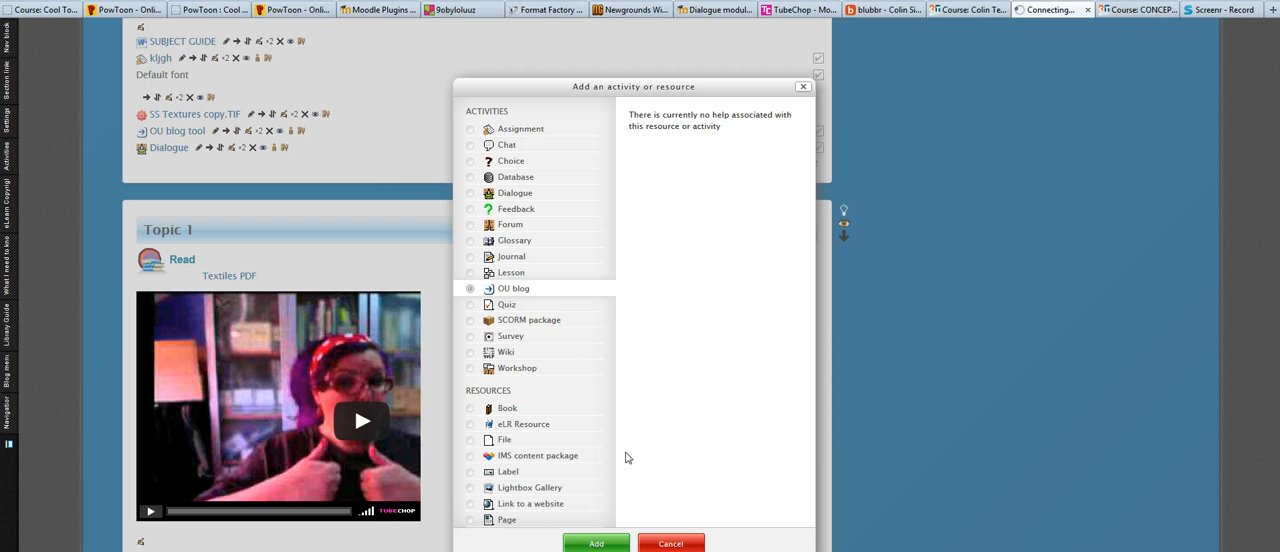
mouse_move(578, 368)
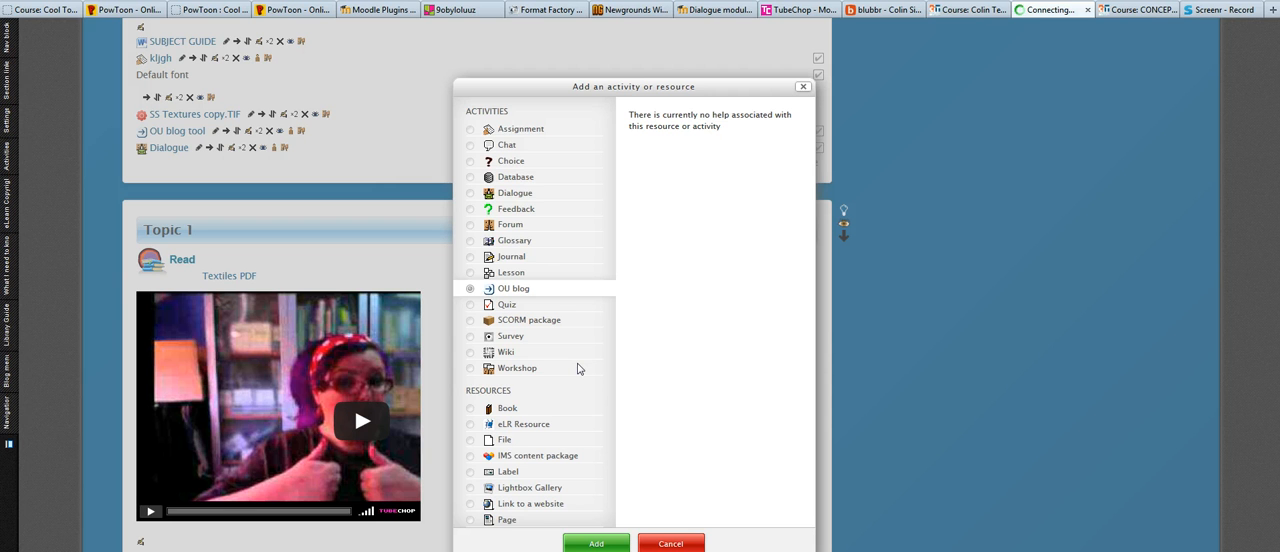
left_click(596, 544)
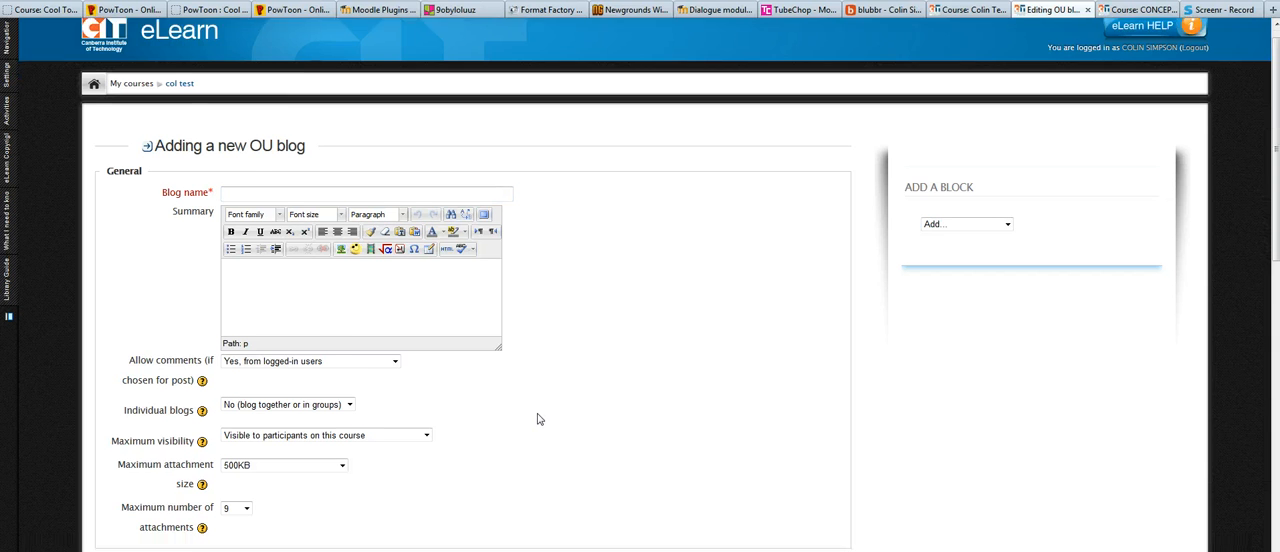
Reveal the Individual blogs choices on the new OU blog form, left at no individual blogs
left_click(394, 360)
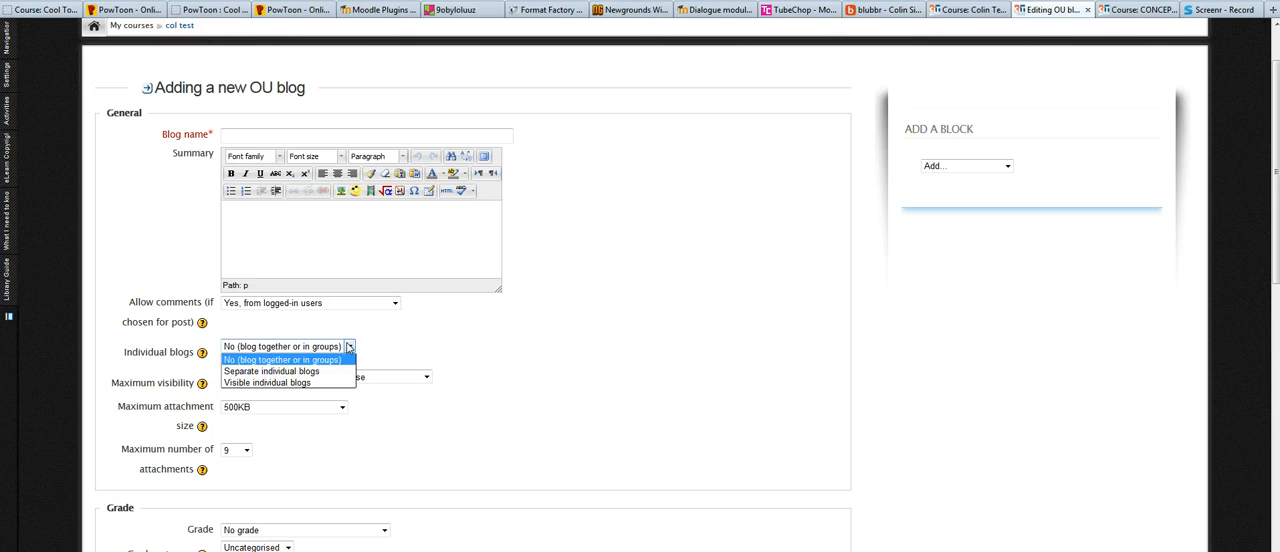
mouse_move(520, 352)
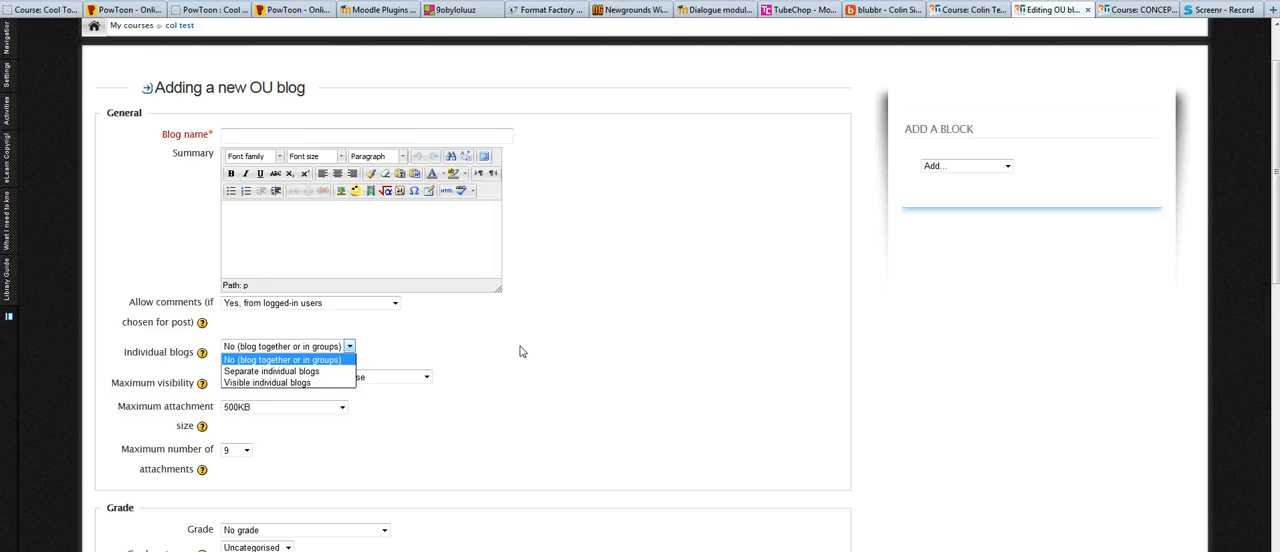
left_click(284, 360)
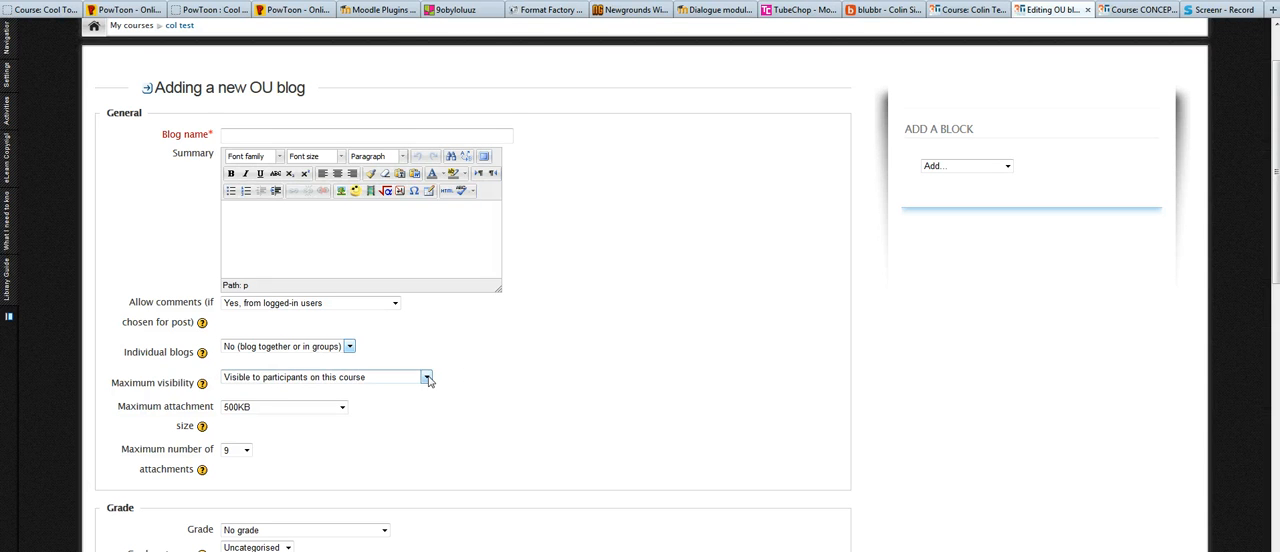
left_click(428, 376)
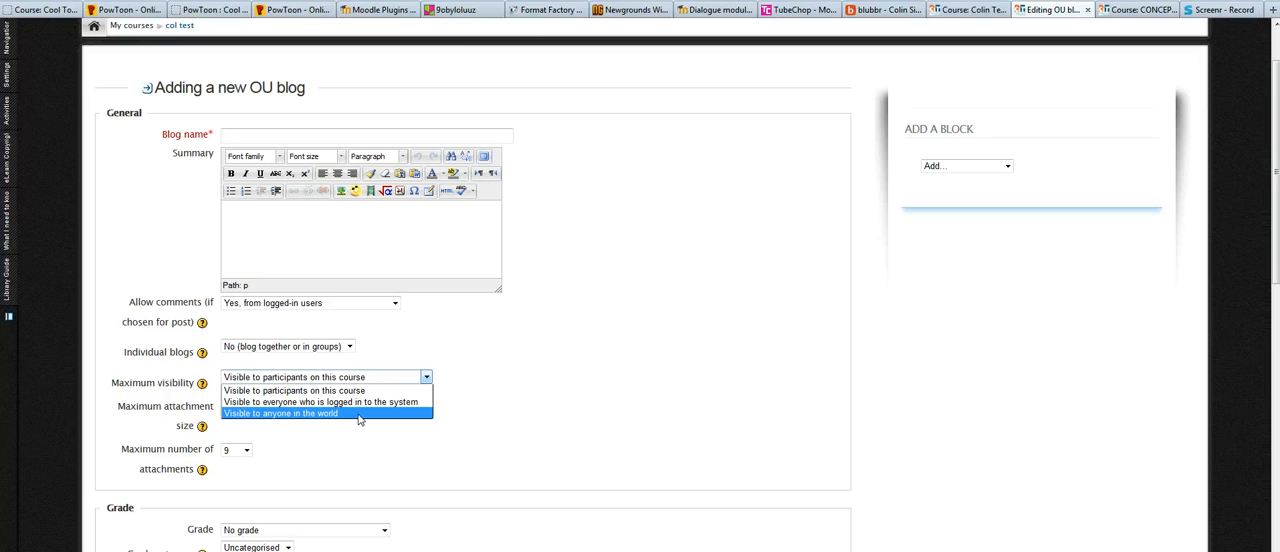
mouse_move(536, 408)
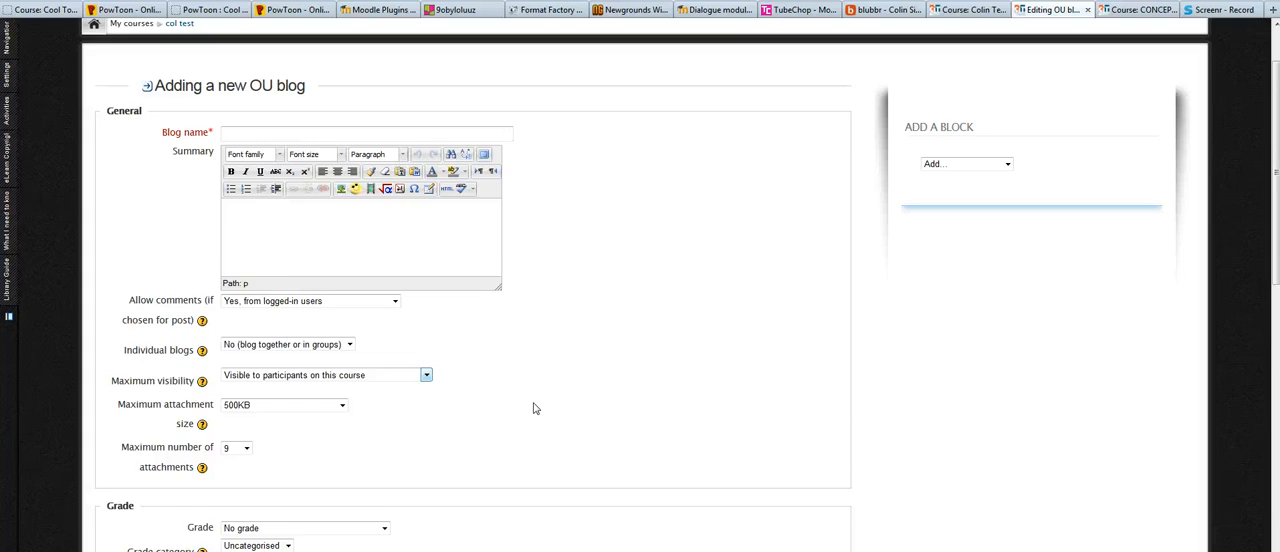
Scroll through the Grade, Common module, Restrict access and Activity completion sections of the form
scroll("down", 3)
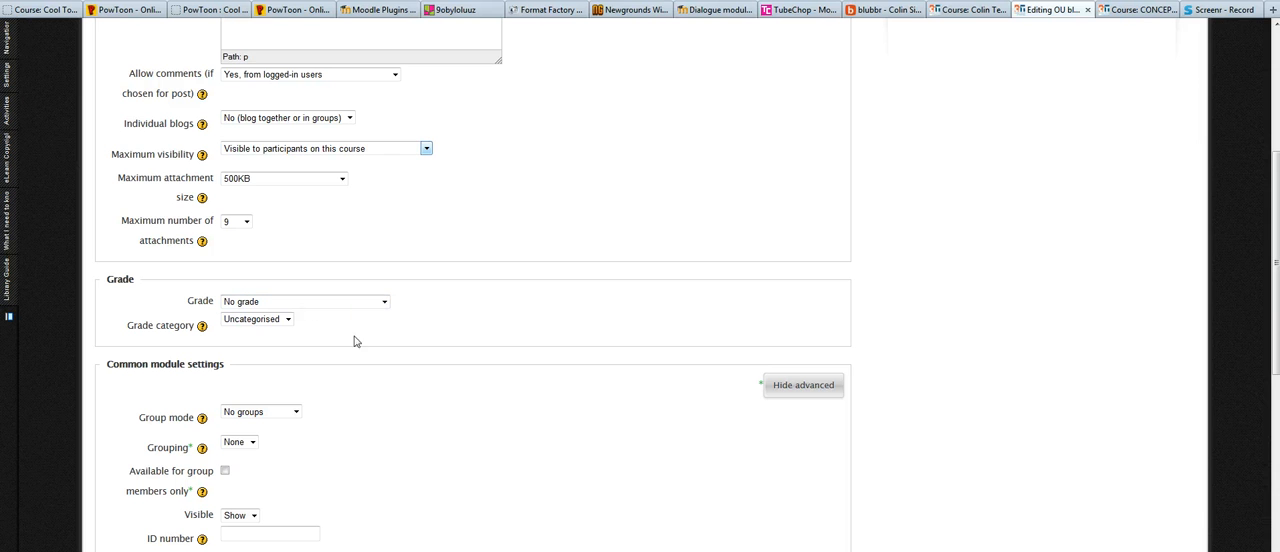
scroll("down", 3)
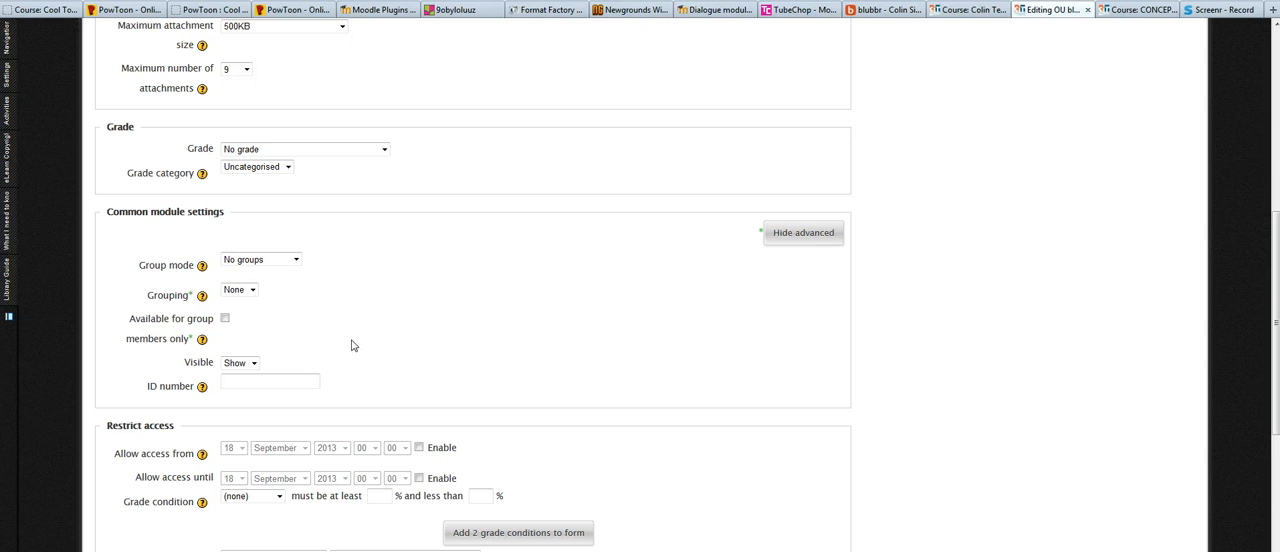
mouse_move(444, 304)
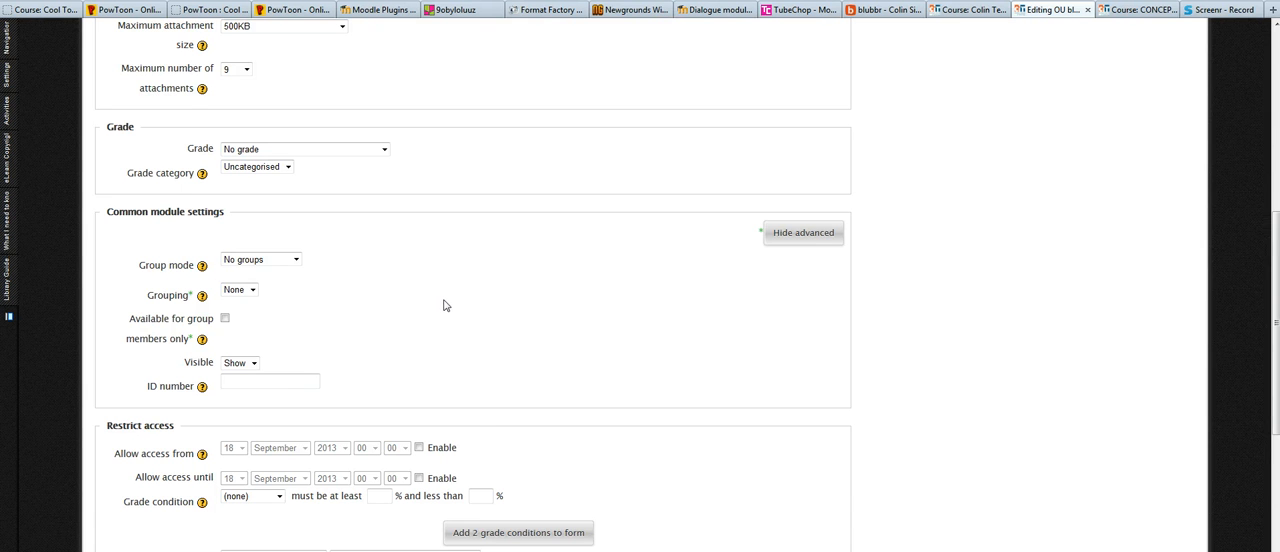
scroll("down", 3)
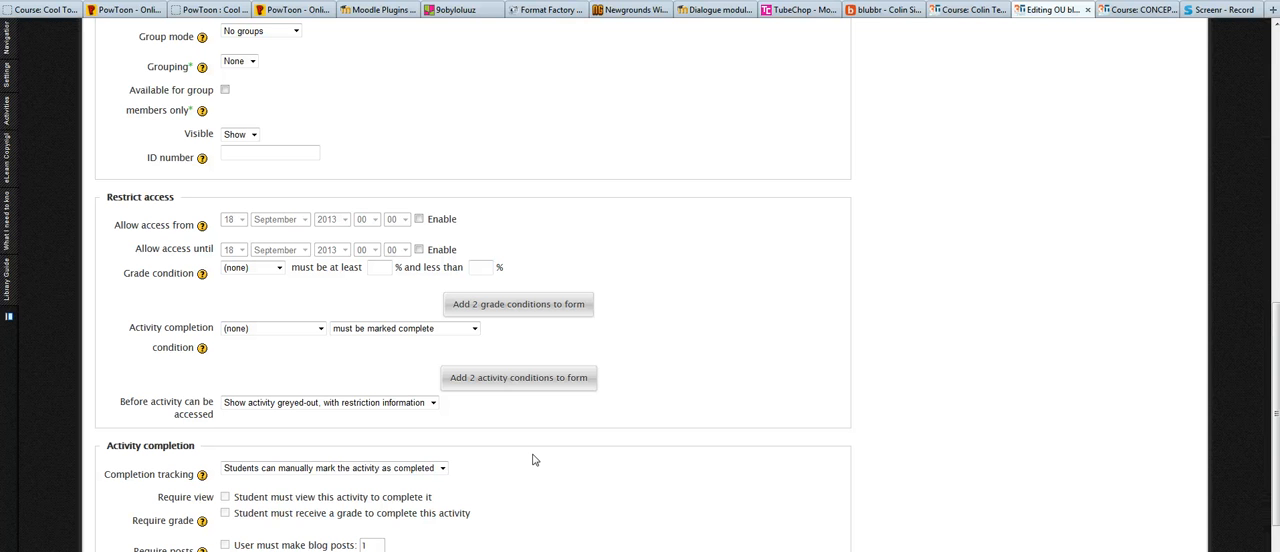